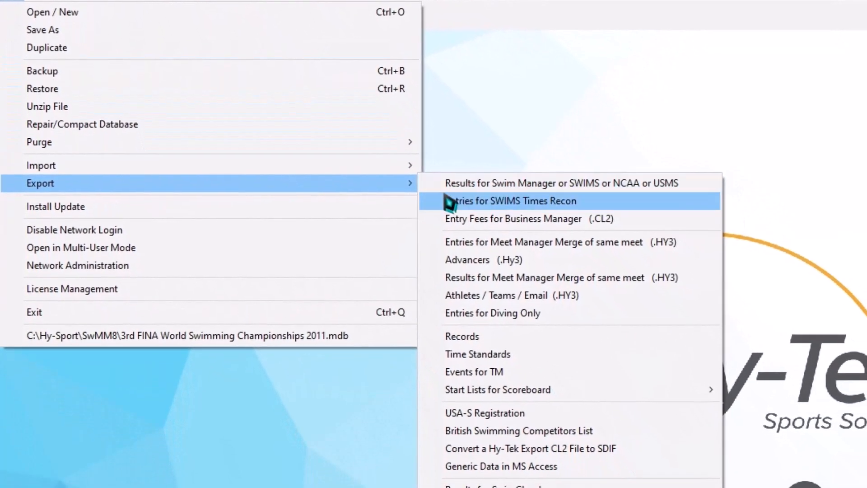
pyautogui.moveTo(475, 351)
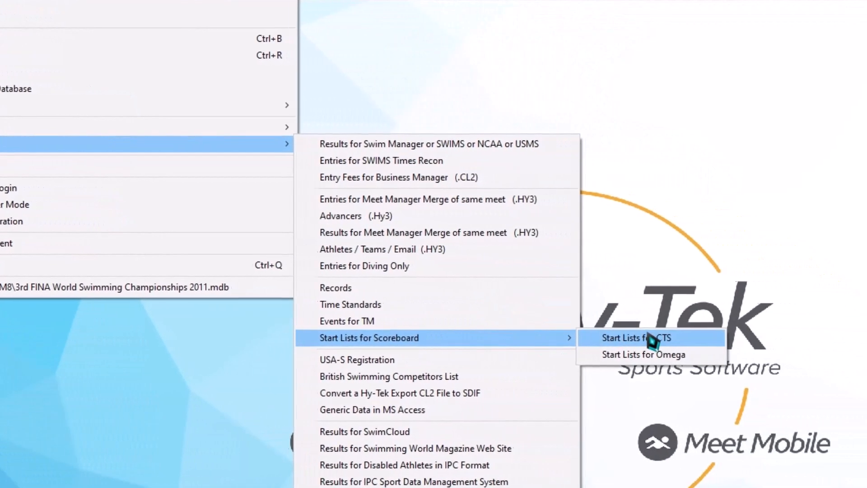
# Choose Start Lists for CTS from the scoreboard export menu
pyautogui.click(637, 338)
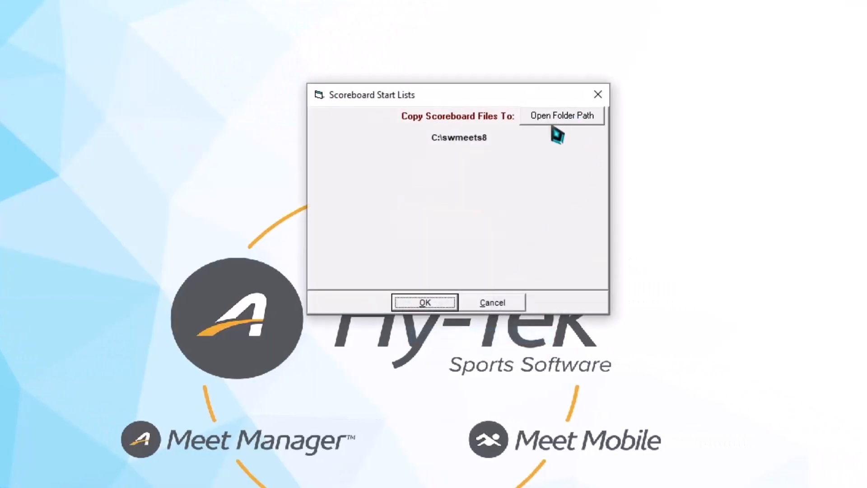
pyautogui.moveTo(561, 127)
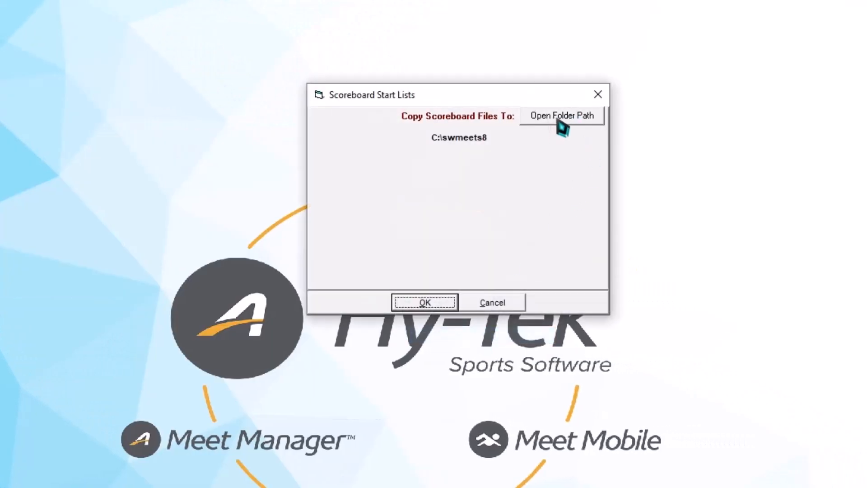
# Change the scoreboard files' destination from C:\swmeets8 to the 223200 (D:) drive
pyautogui.click(561, 116)
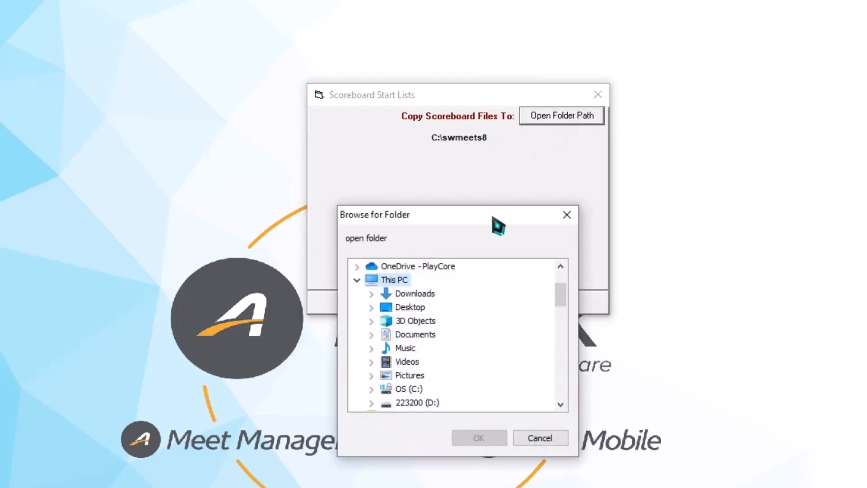
pyautogui.moveTo(426, 414)
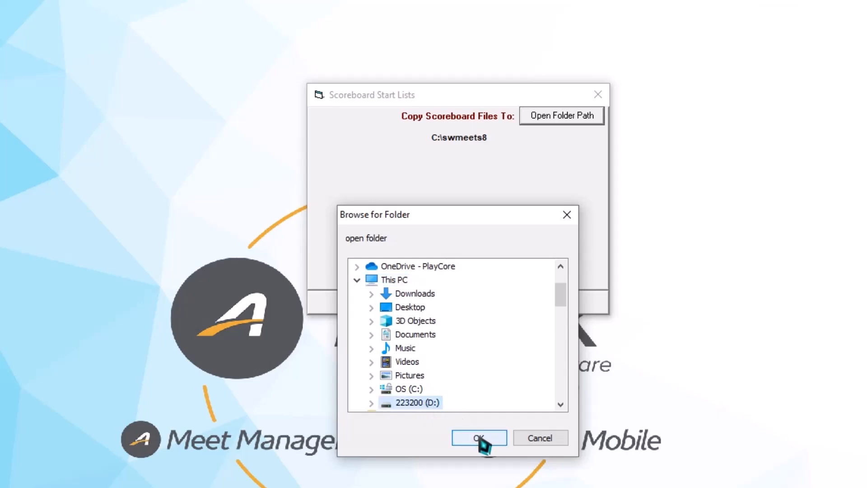
pyautogui.click(479, 437)
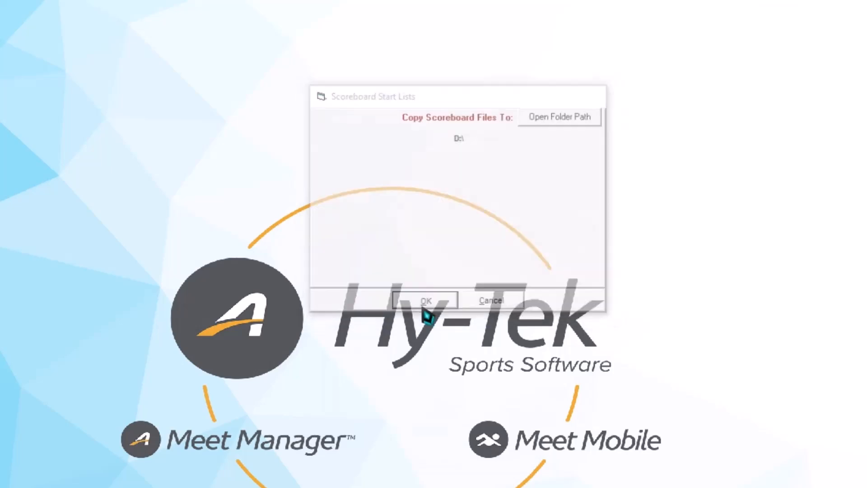
# Export session 1 Heats (Tuesday August 16, 2011) start lists to D:\, copying 8 event files
pyautogui.click(424, 301)
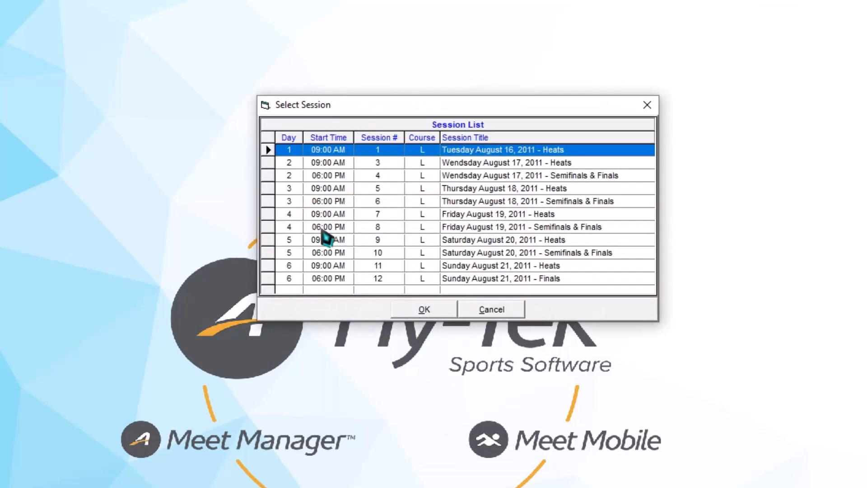
pyautogui.moveTo(723, 252)
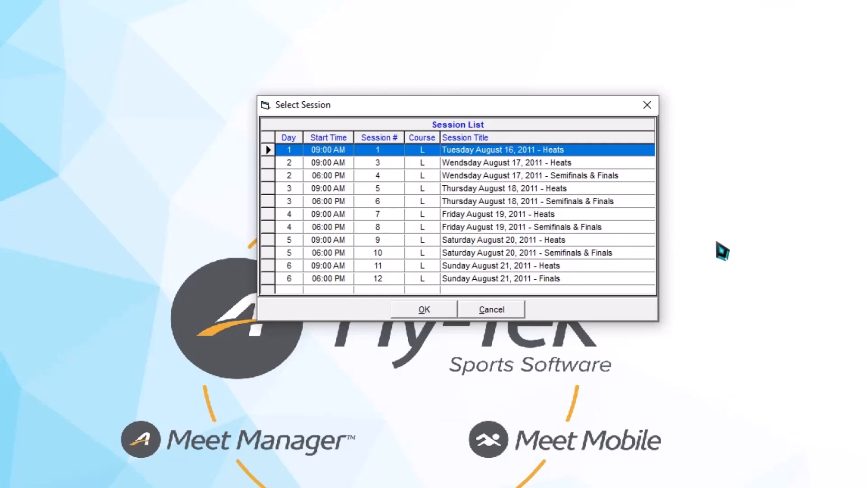
pyautogui.moveTo(479, 161)
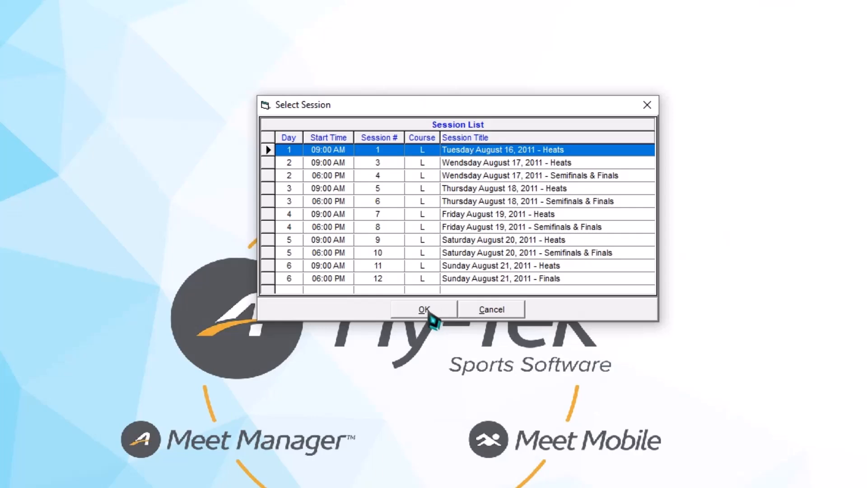
pyautogui.click(424, 309)
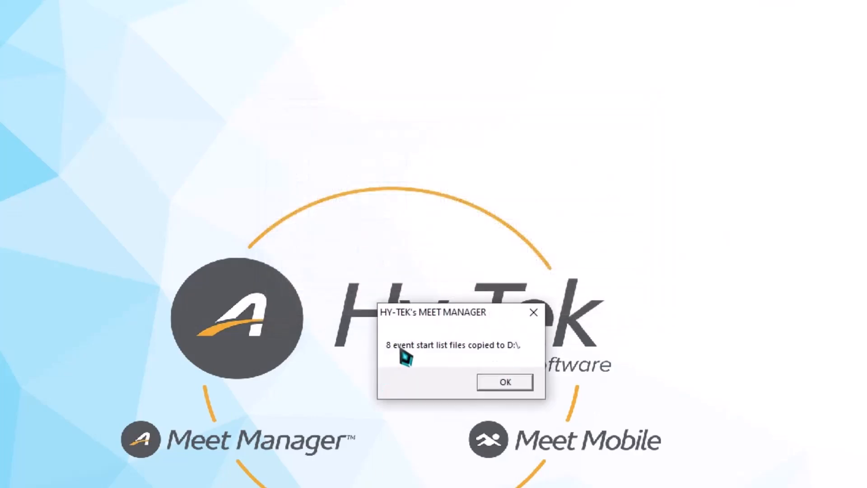
pyautogui.moveTo(479, 371)
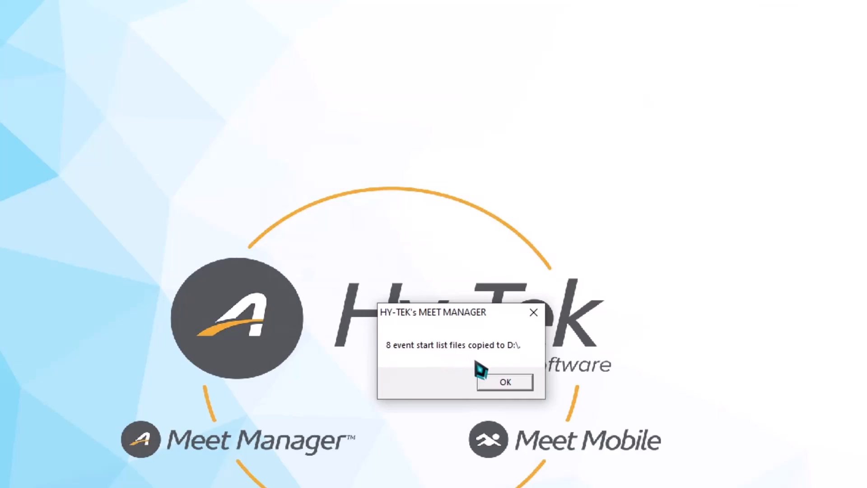
# Dismiss the export confirmation and reach Import Data on DisplayLink Plus's Swimming name data
pyautogui.click(504, 383)
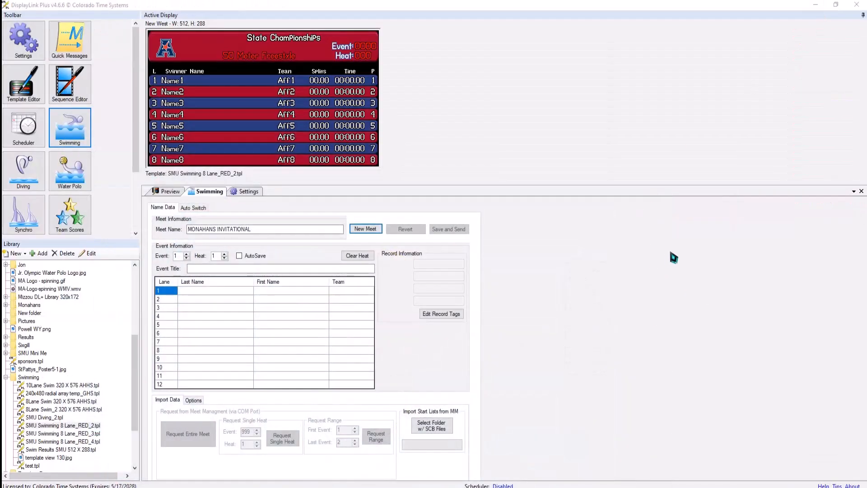
pyautogui.moveTo(585, 329)
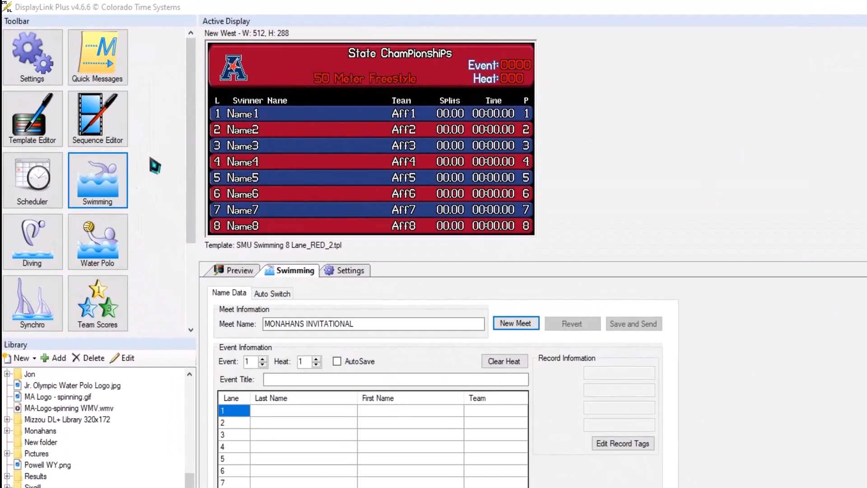
pyautogui.scroll(-3)
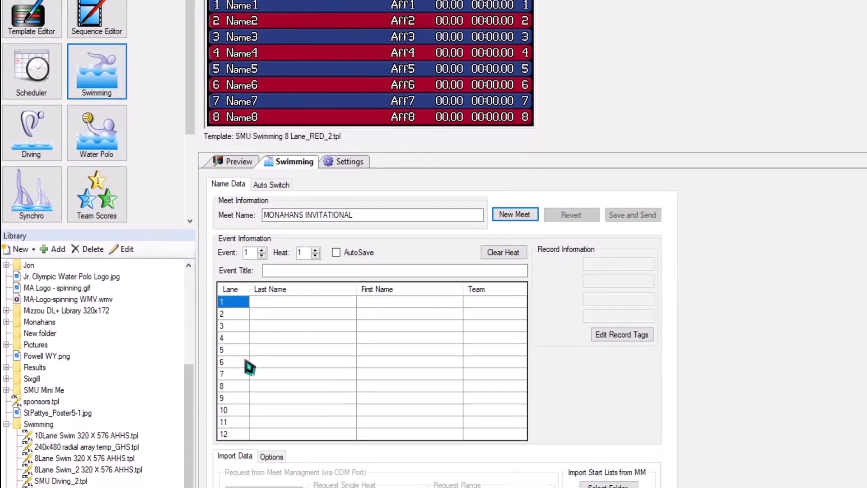
pyautogui.scroll(-3)
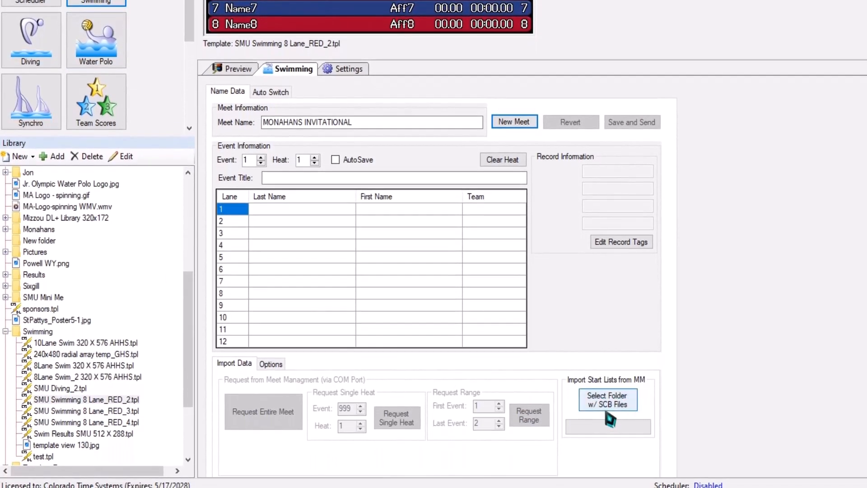
pyautogui.moveTo(612, 417)
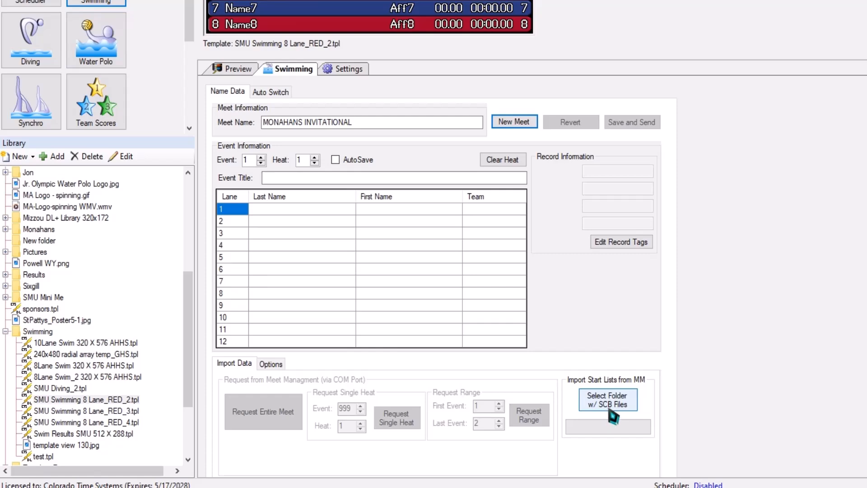
pyautogui.moveTo(612, 406)
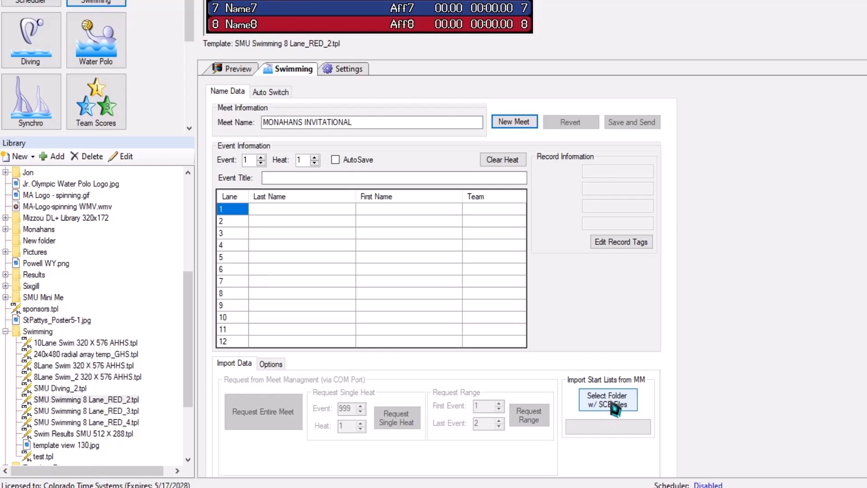
# Import the SCB start list files from 223200 (D:), loading 31 heats across 8 events
pyautogui.click(608, 399)
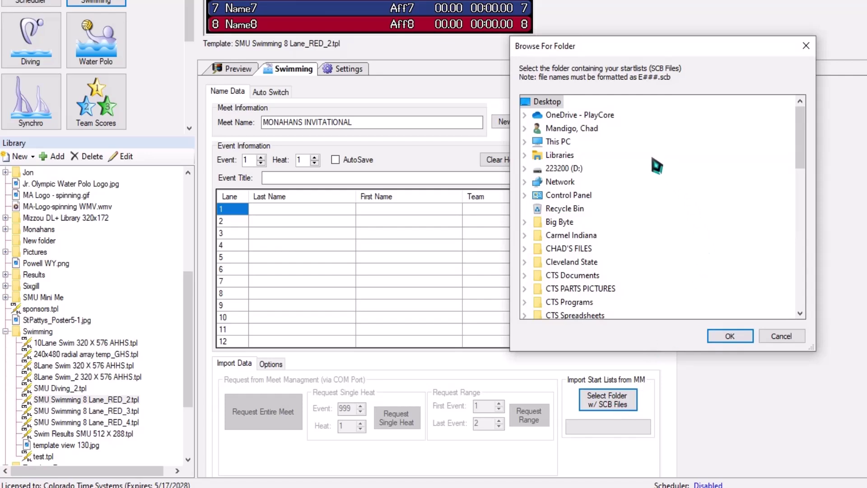
pyautogui.moveTo(564, 174)
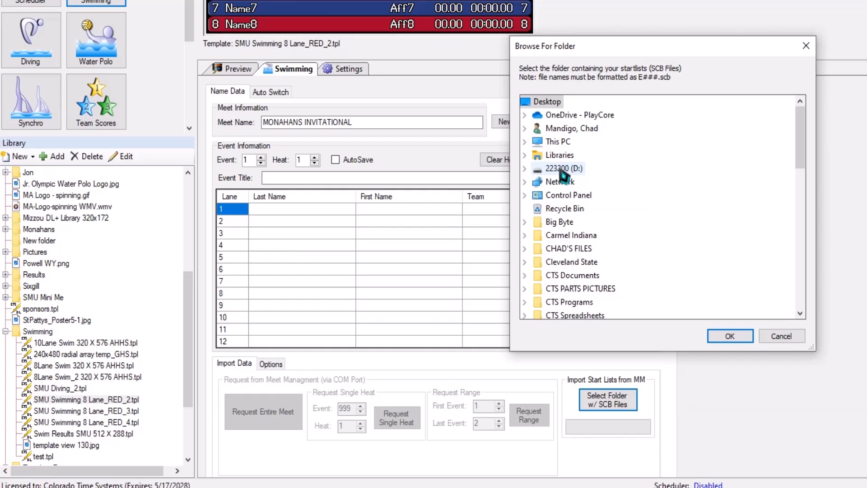
pyautogui.click(564, 168)
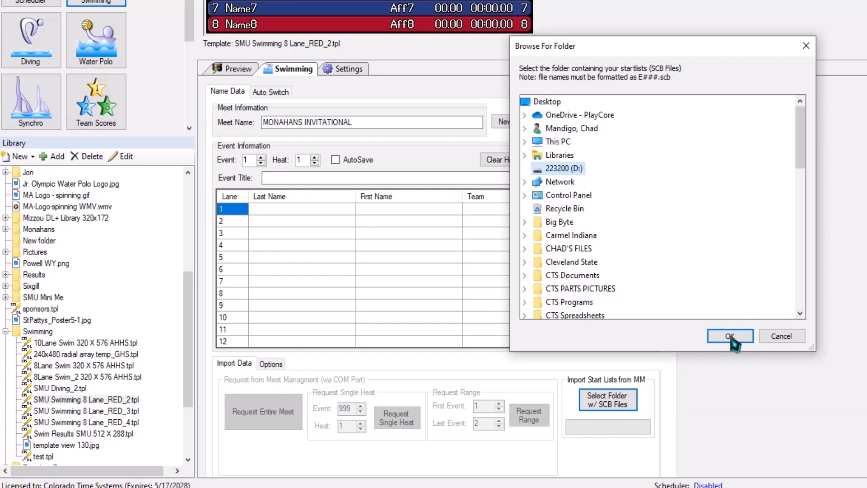
pyautogui.click(730, 336)
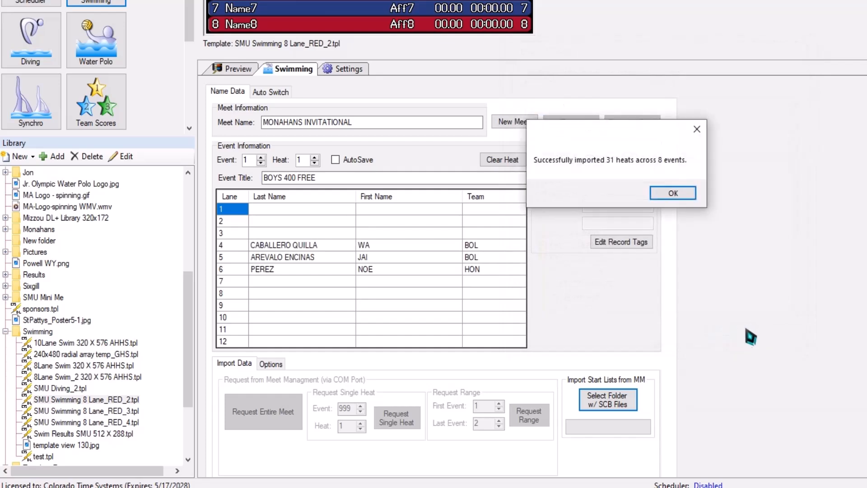
pyautogui.moveTo(799, 277)
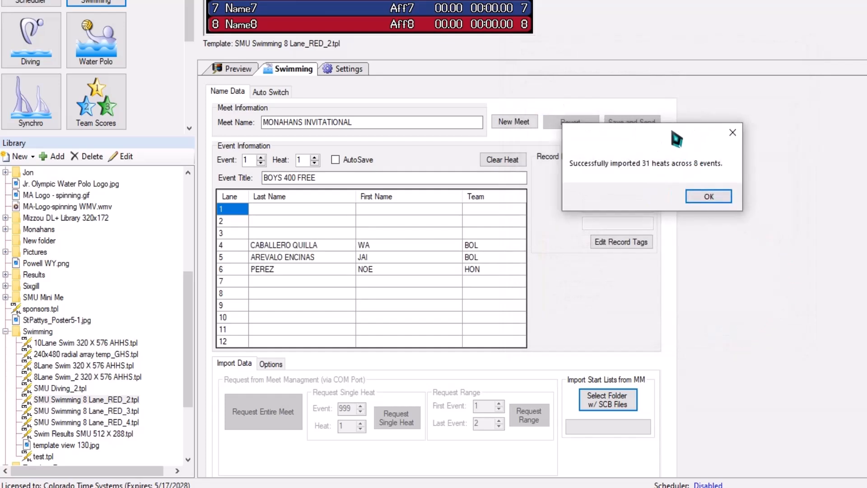
# Dismiss the success message and show event 3, BOYS 100 BACK, heat 3 swimmer names
pyautogui.click(708, 196)
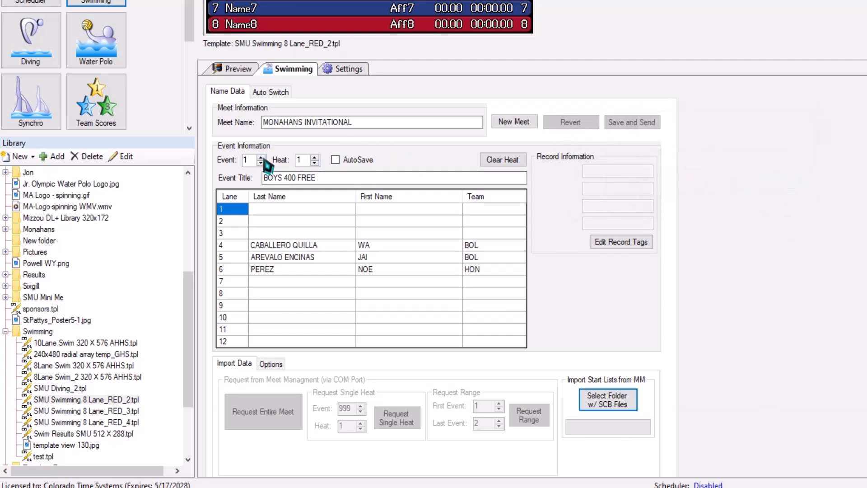
pyautogui.click(263, 158)
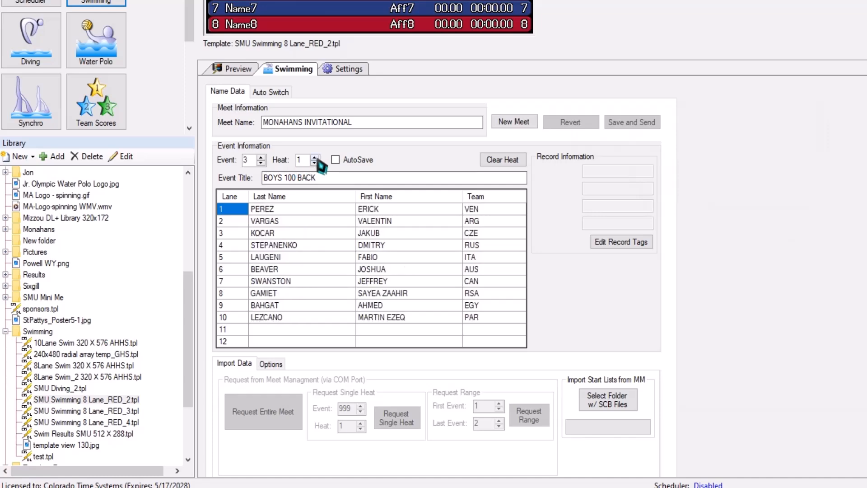
pyautogui.click(317, 157)
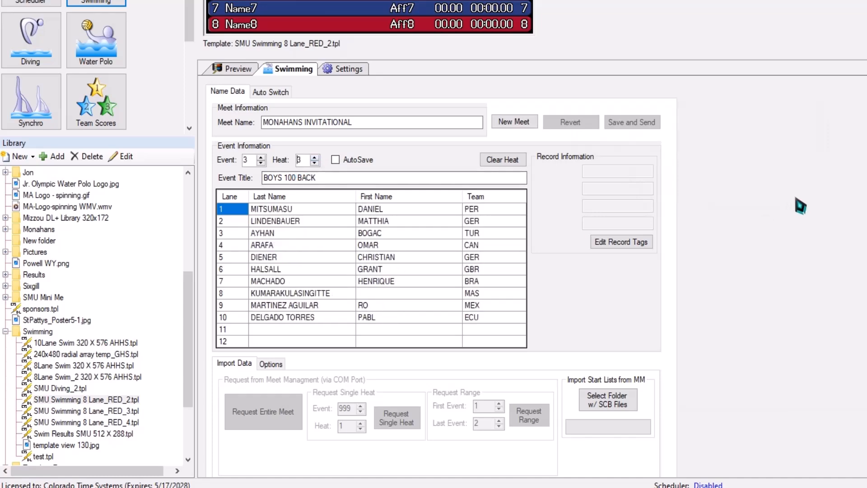